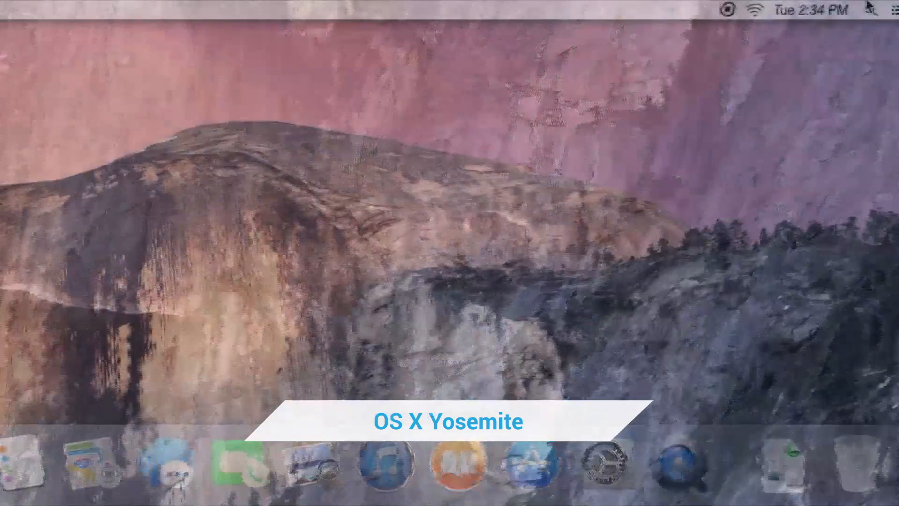
Step: Search Spotlight for 'Neighbors' ahead of bringing up Safari's favourite sites
text(Nei)
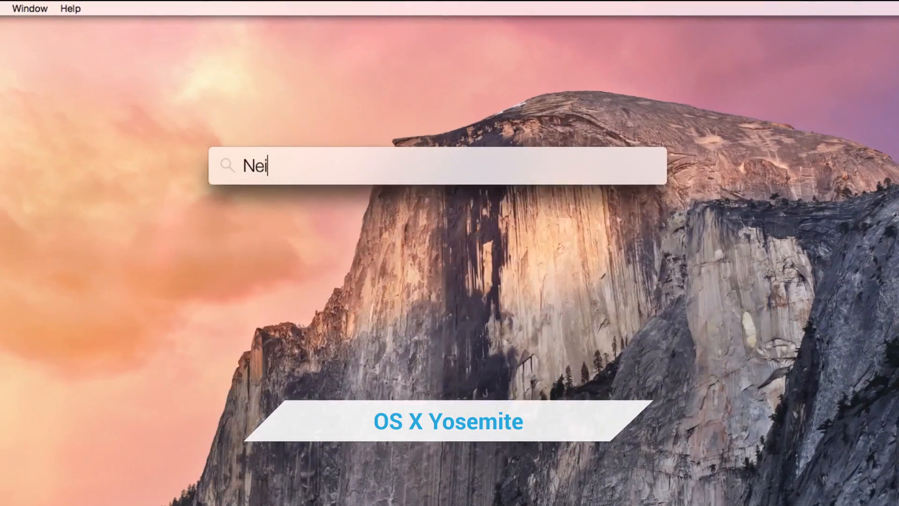
text(ghbors)
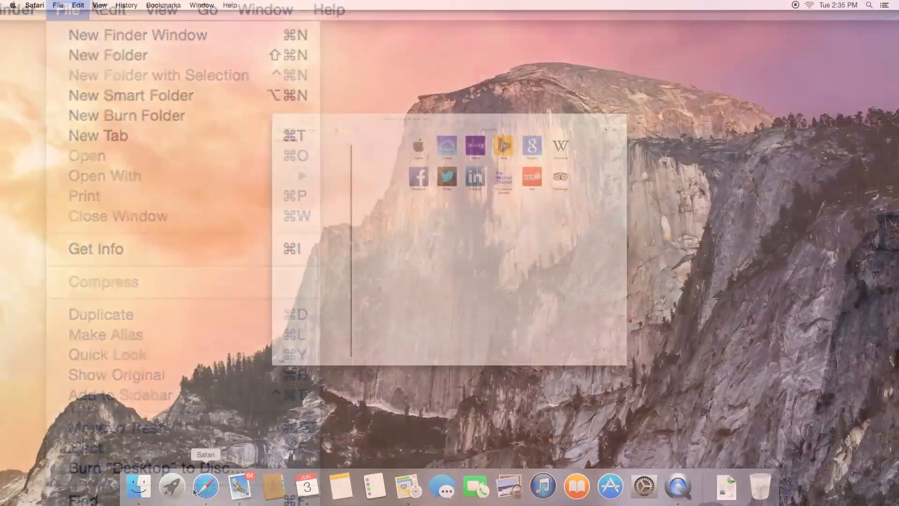
Step: Bring up Mail, Calendar, Maps and Launchpad from the Dock in turn
click(240, 487)
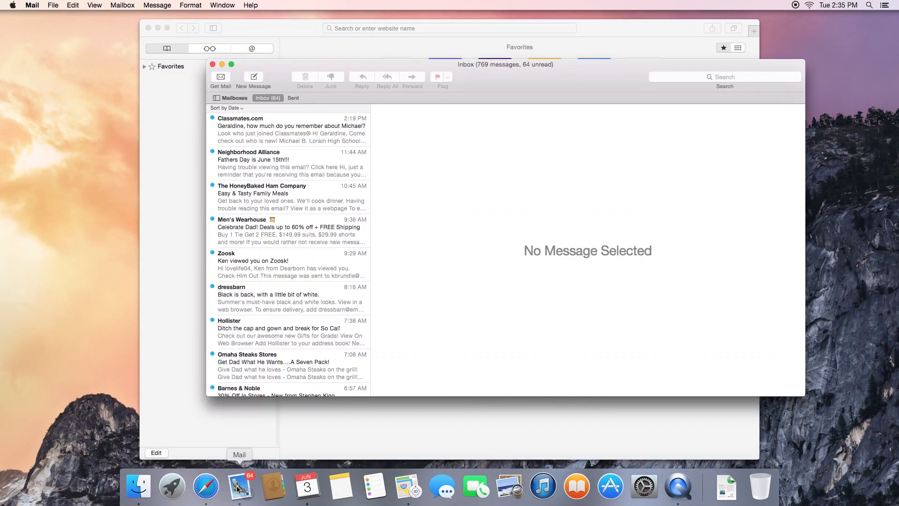
click(306, 487)
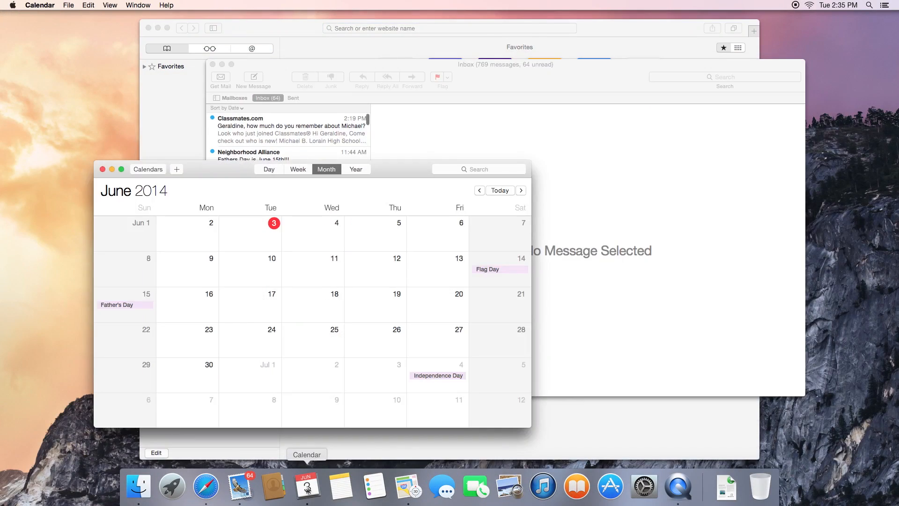
click(407, 488)
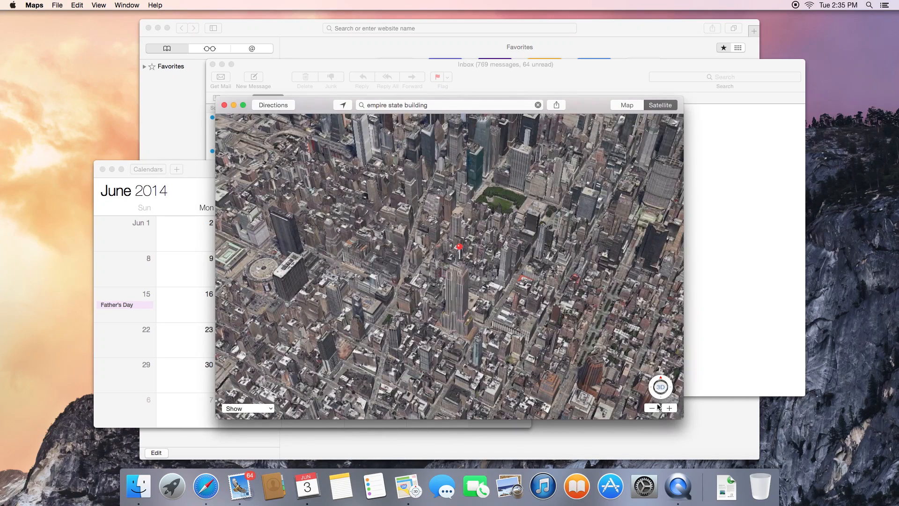
click(171, 487)
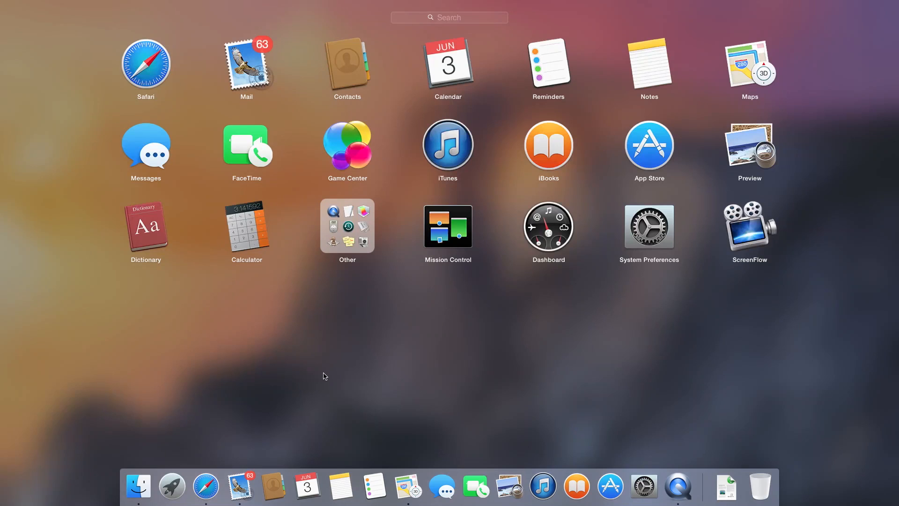
Step: Show AirDrop sharing in a Finder window, then move on to Reminders
click(138, 487)
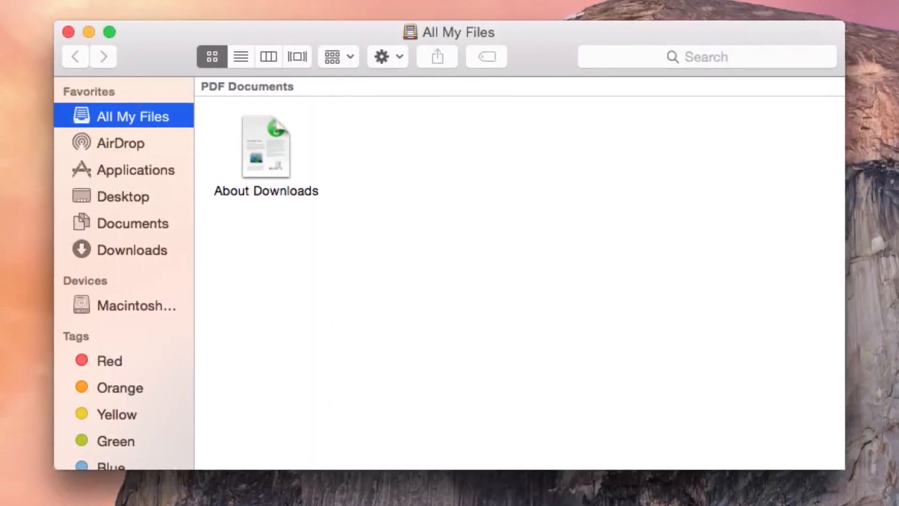
click(130, 142)
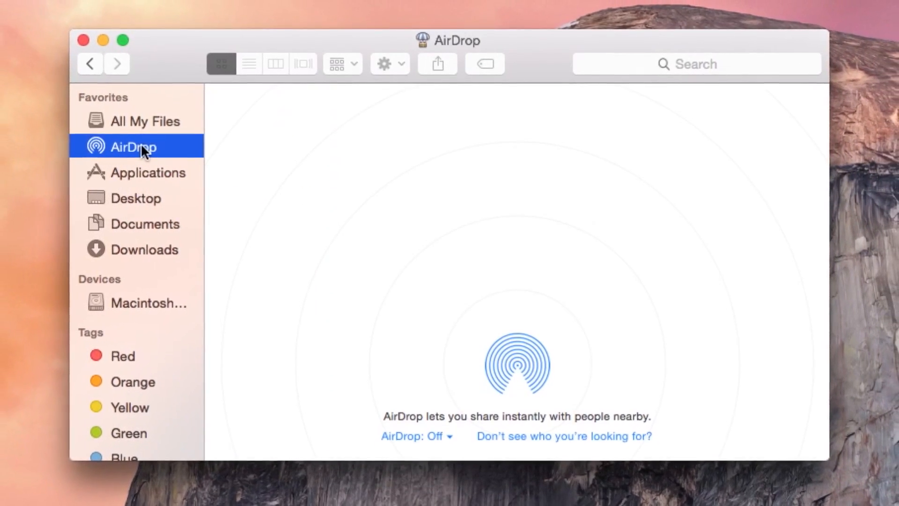
click(413, 436)
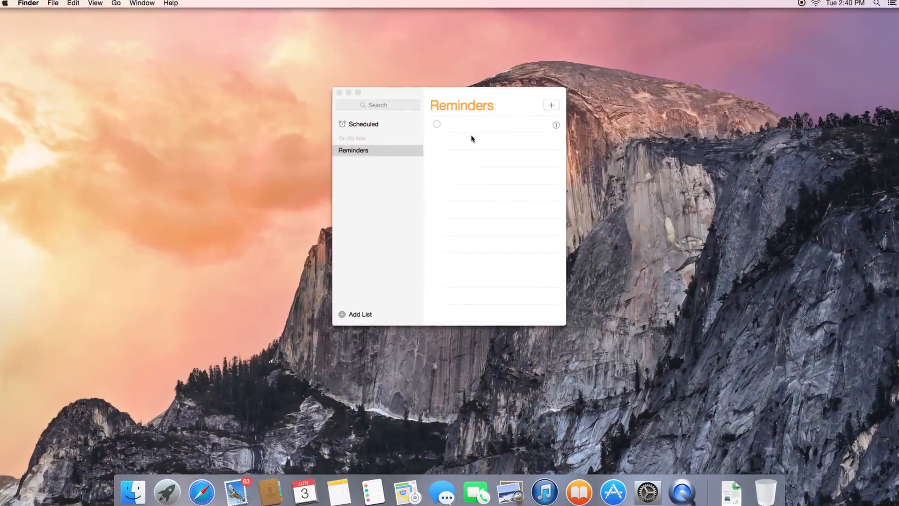
Step: Add a 'Pick up Dogs' reminder and start a second one beginning 'Go to t'
text(P)
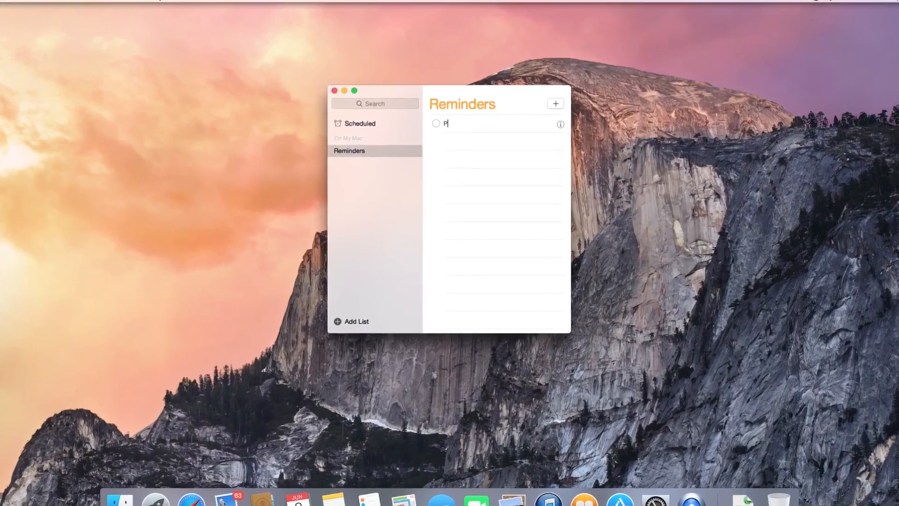
text(ick up)
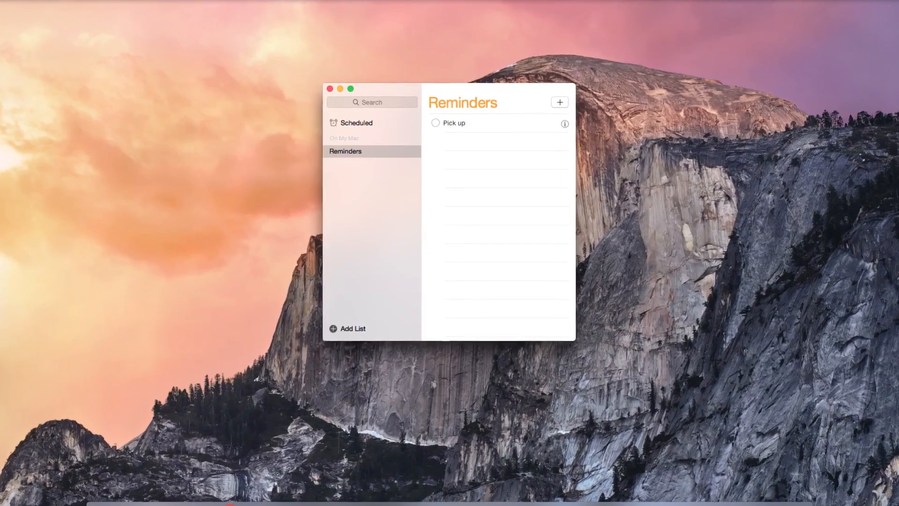
text(Dogs)
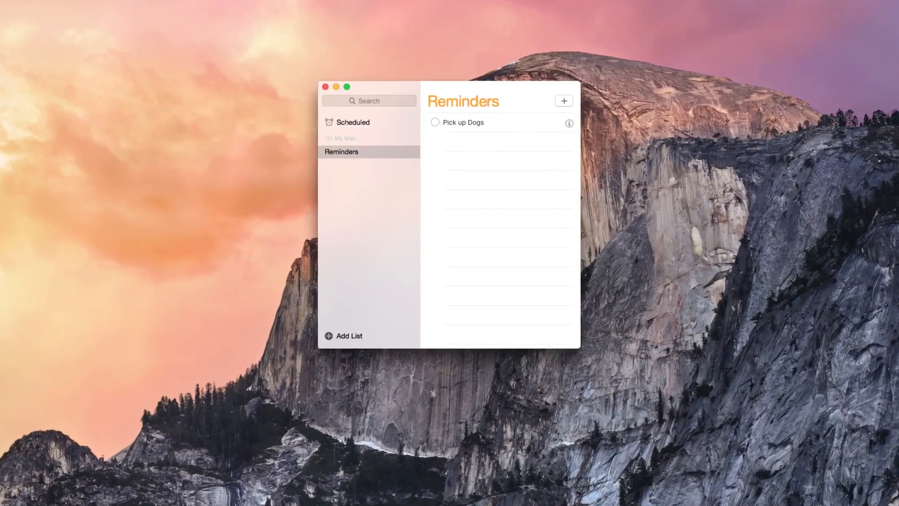
text(Go to t)
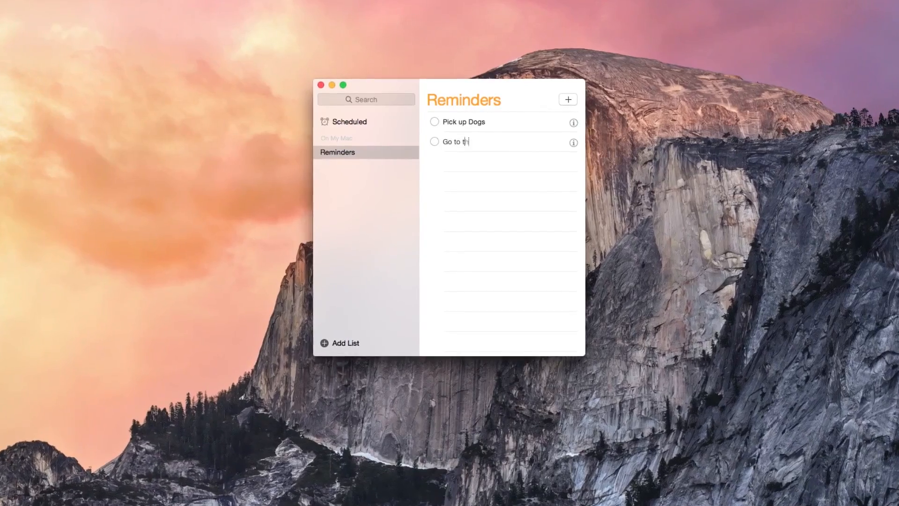
key(Return)
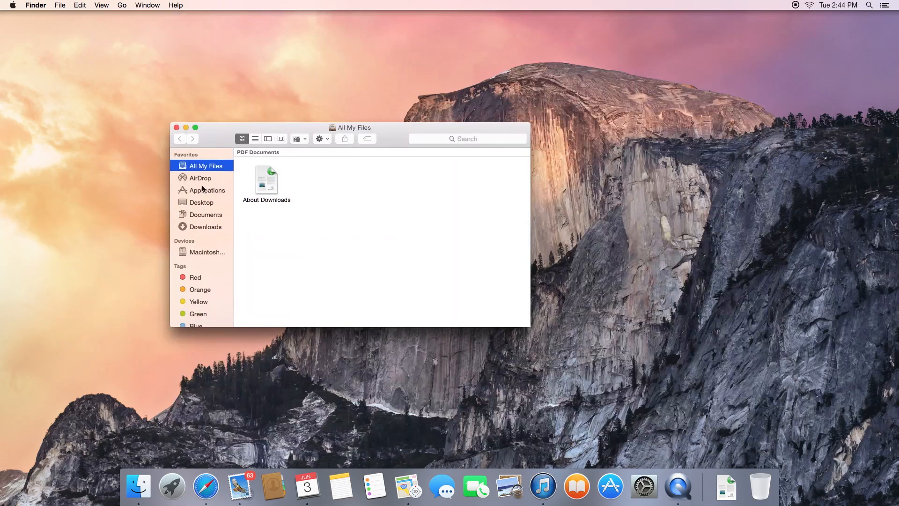
mouse_move(202, 199)
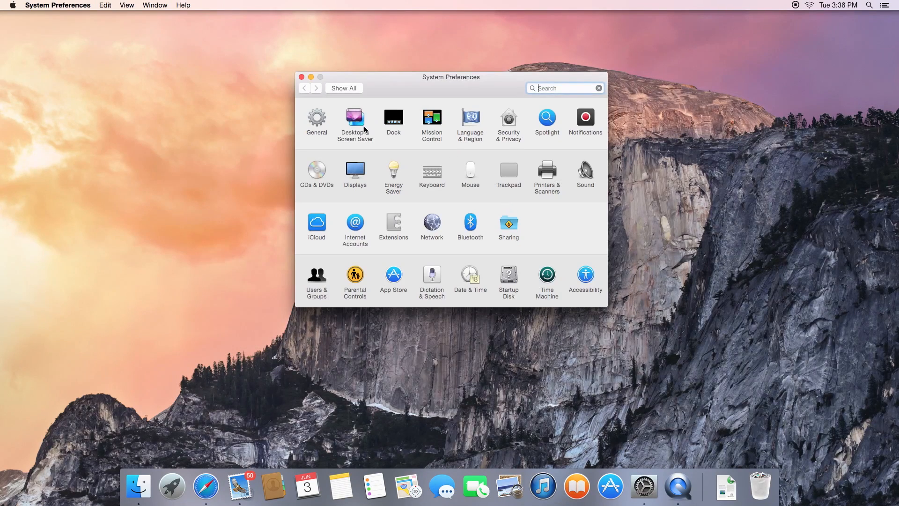
Step: View the System Preferences pane grid, then bring up Notification Center's Today view
click(355, 122)
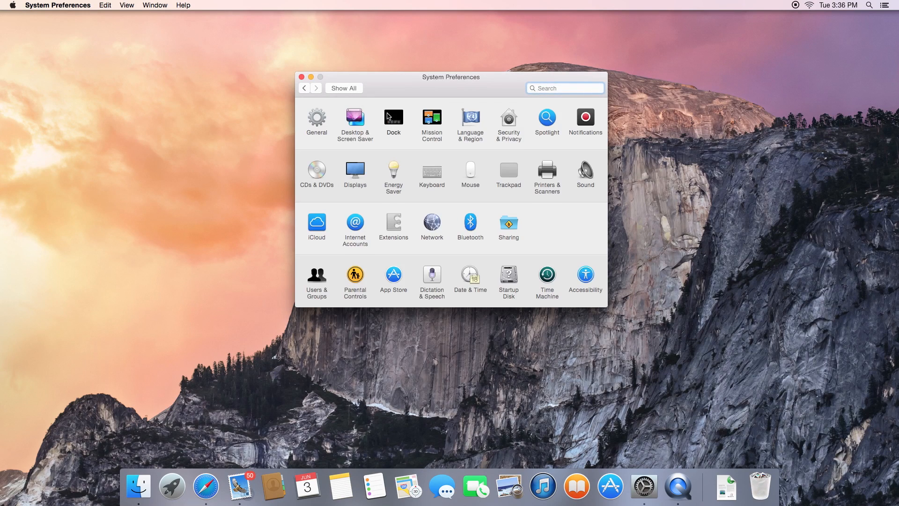
click(888, 5)
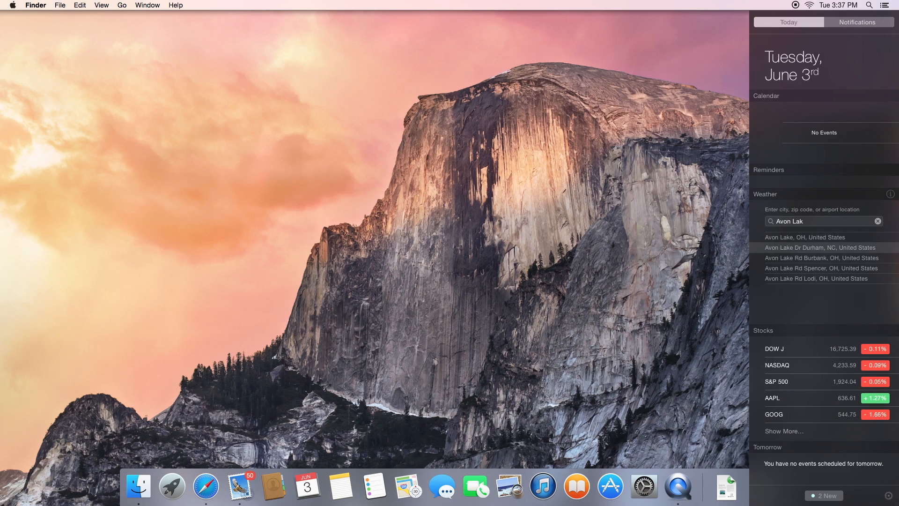
Step: Set Today weather to Avon Lake, OH and add World Clock, Social and Calculator widgets
click(804, 237)
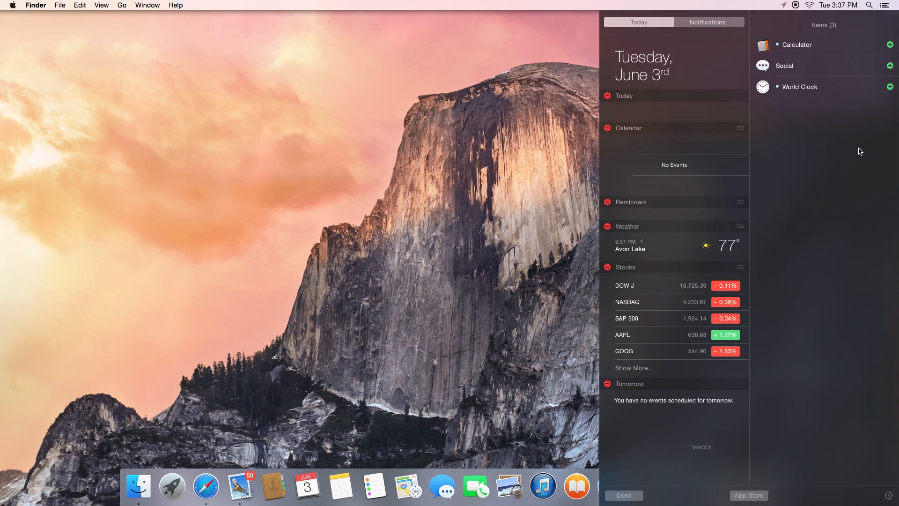
click(890, 45)
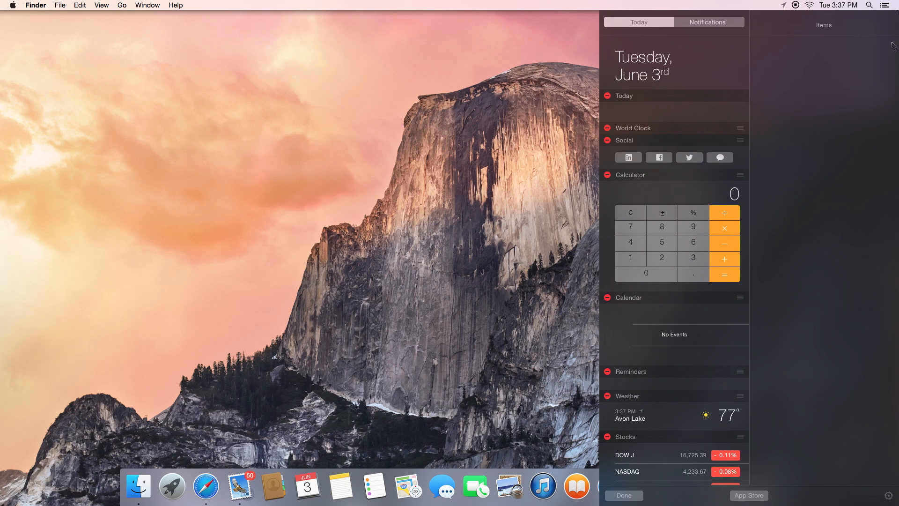
click(740, 128)
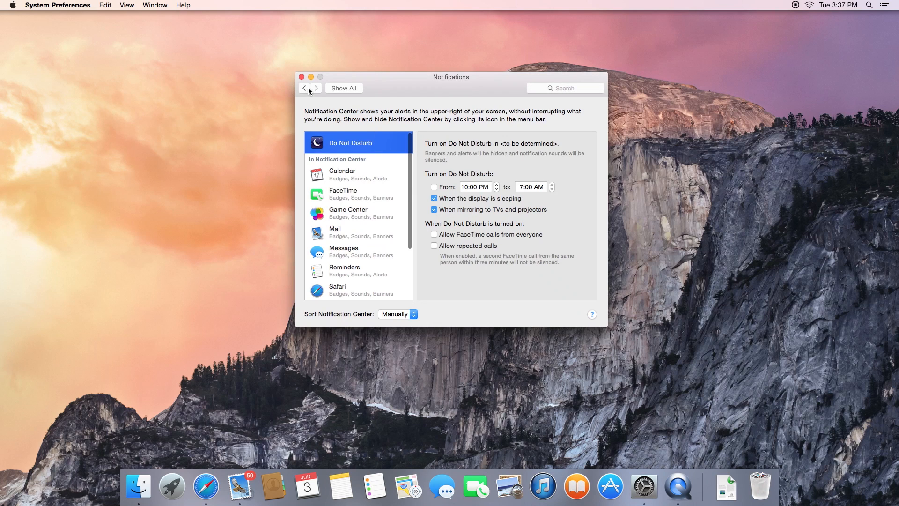
click(885, 6)
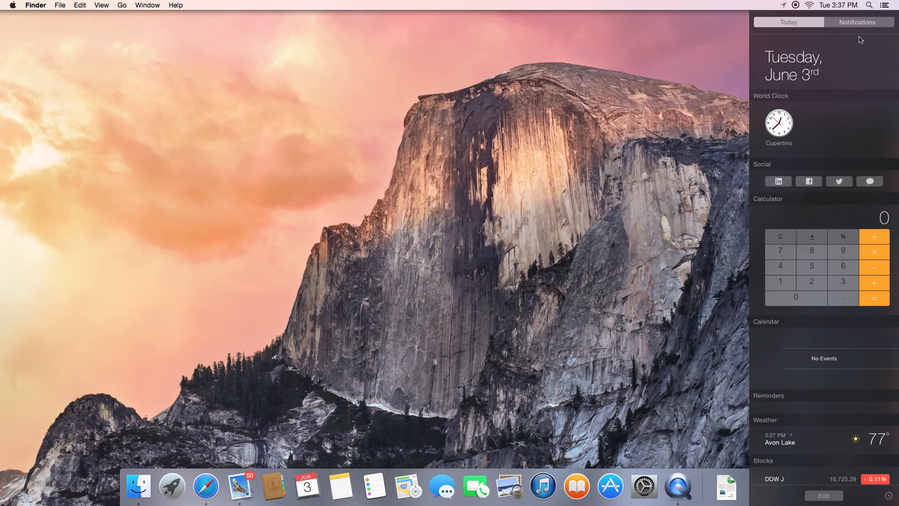
click(206, 487)
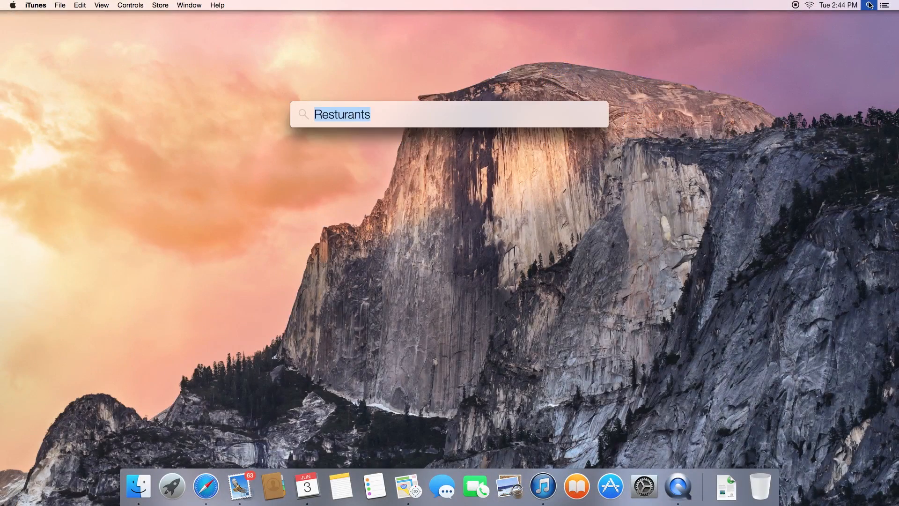
Step: Search Spotlight for 'Applebees.com' and preview the Applebee's Wikipedia summary
text(Applebees.com)
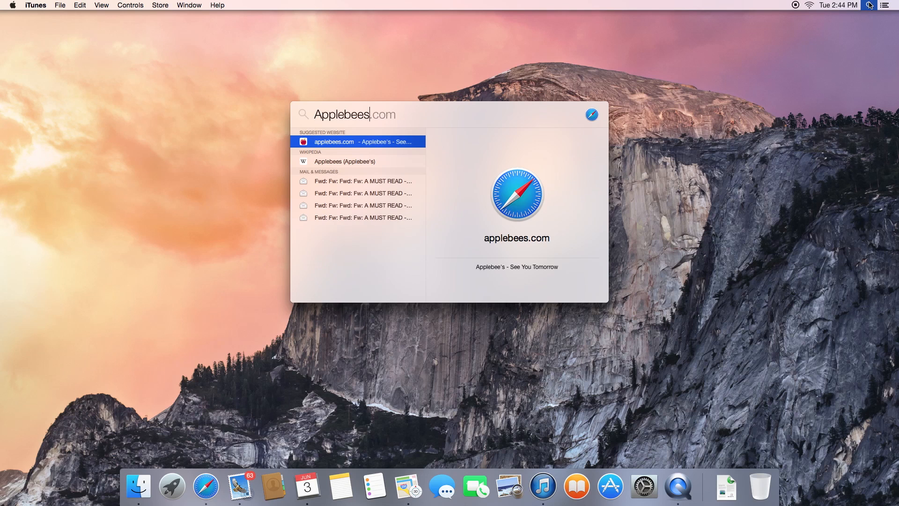
click(345, 161)
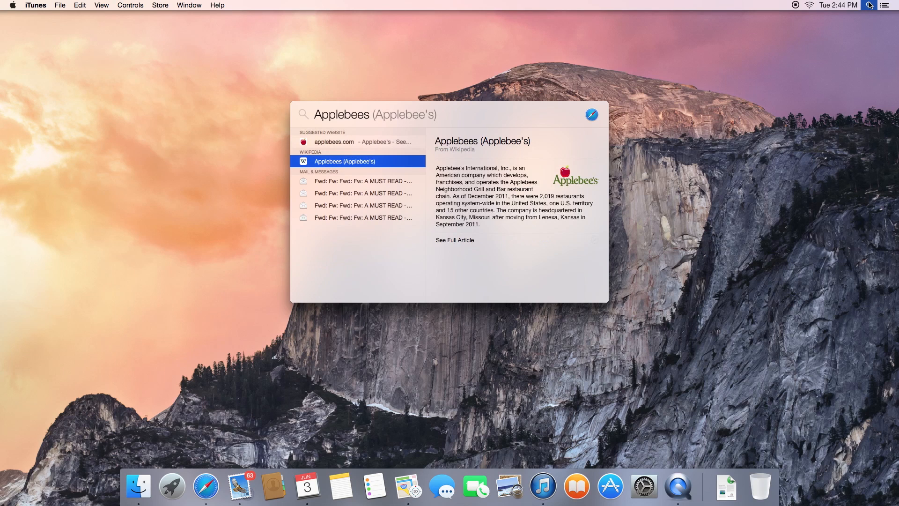
mouse_move(852, 29)
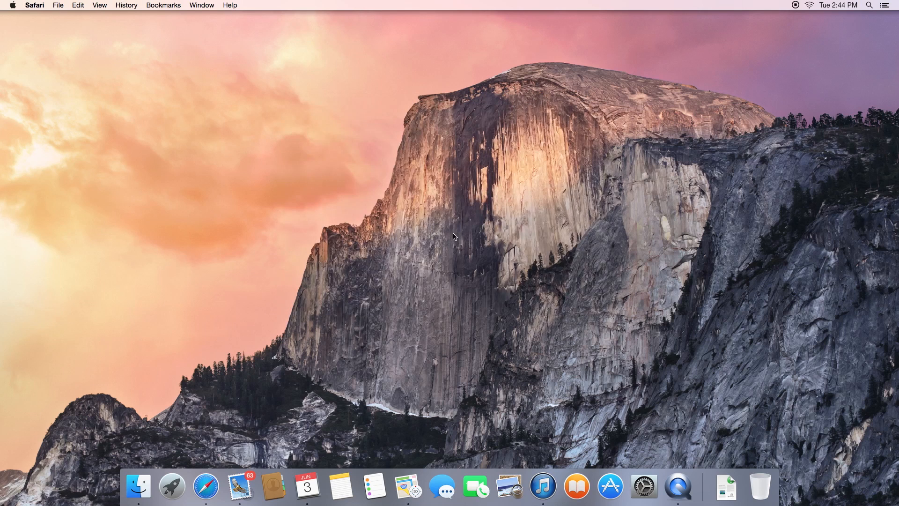
Step: Scroll the Applebee's Wikipedia article in Safari to its headquarters and advertising sections
click(206, 486)
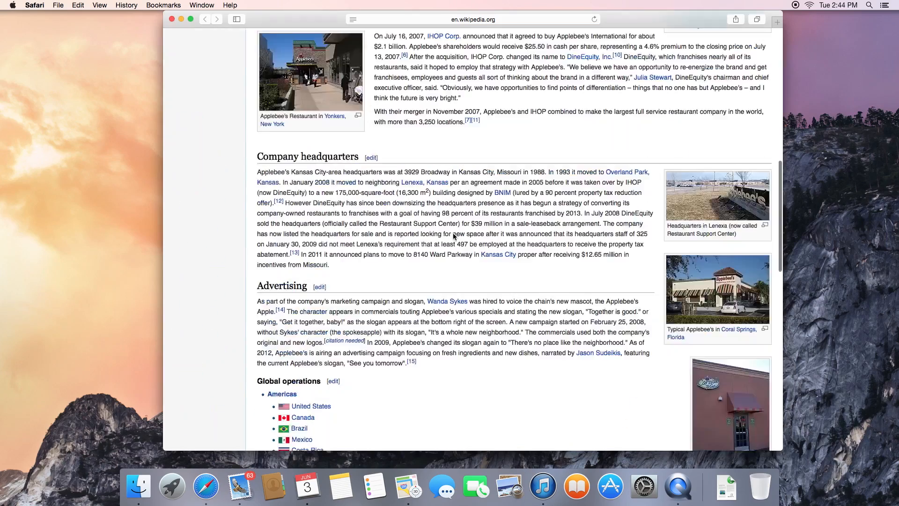
scroll(up, 3)
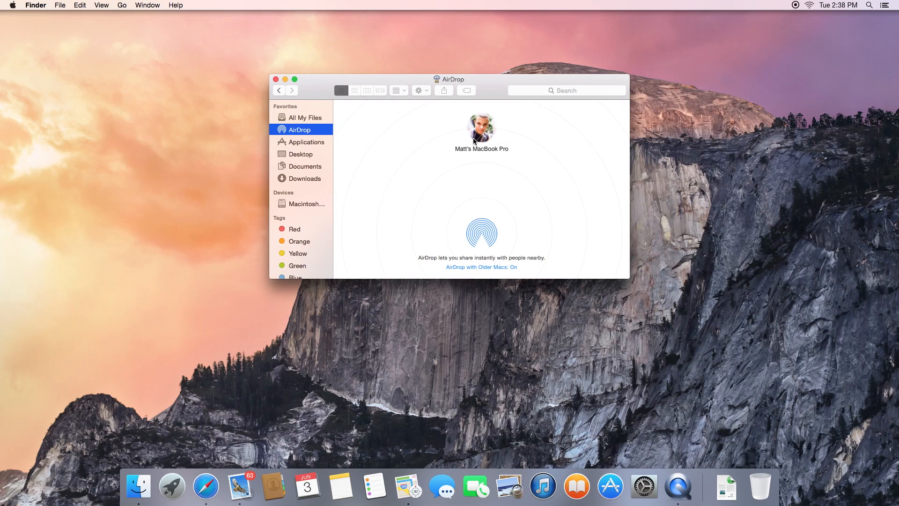
mouse_move(309, 127)
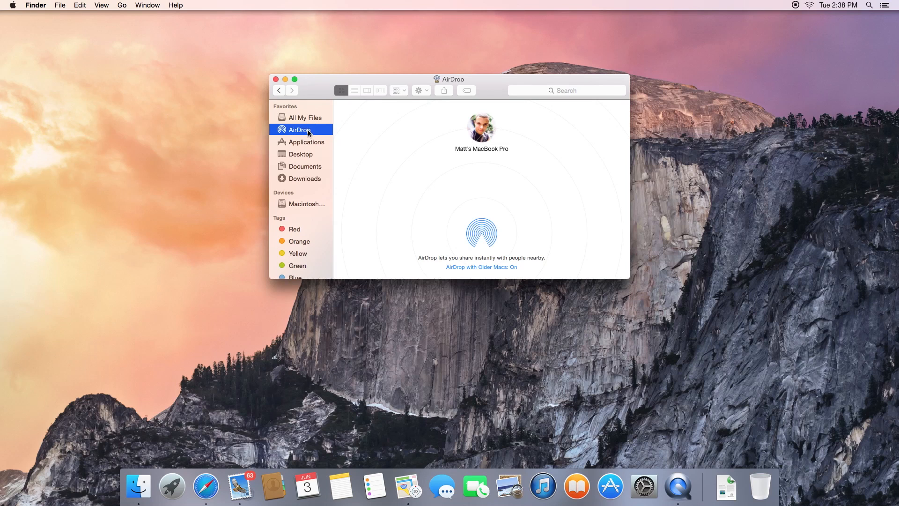
mouse_move(306, 144)
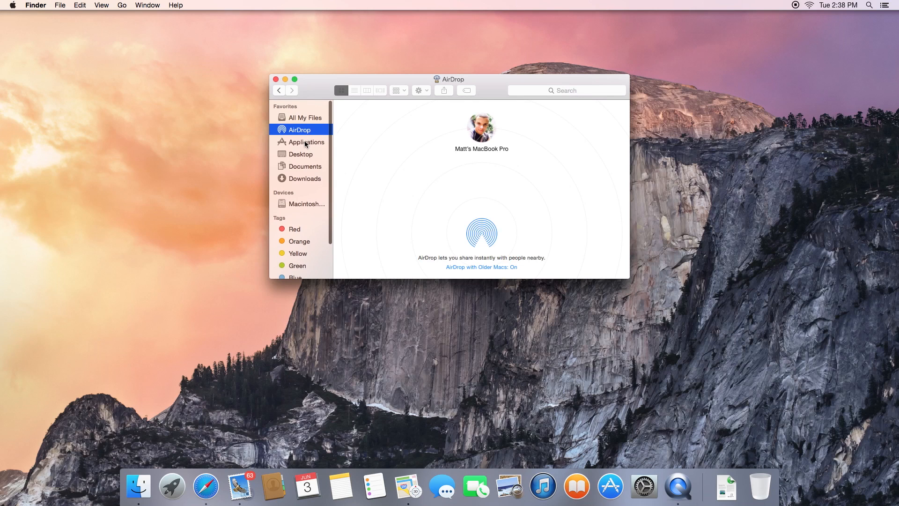
Step: Browse the Applications folder and then the empty Desktop folder from the Finder sidebar
click(305, 142)
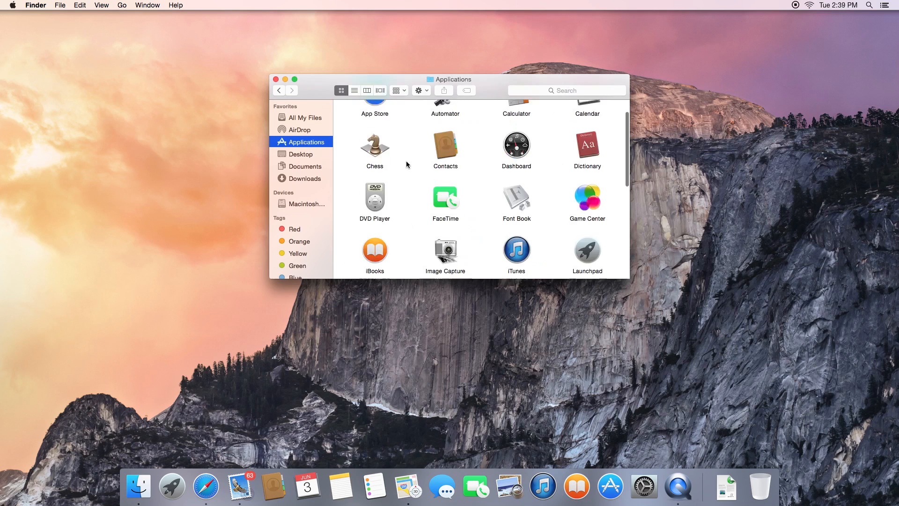
scroll(up, 3)
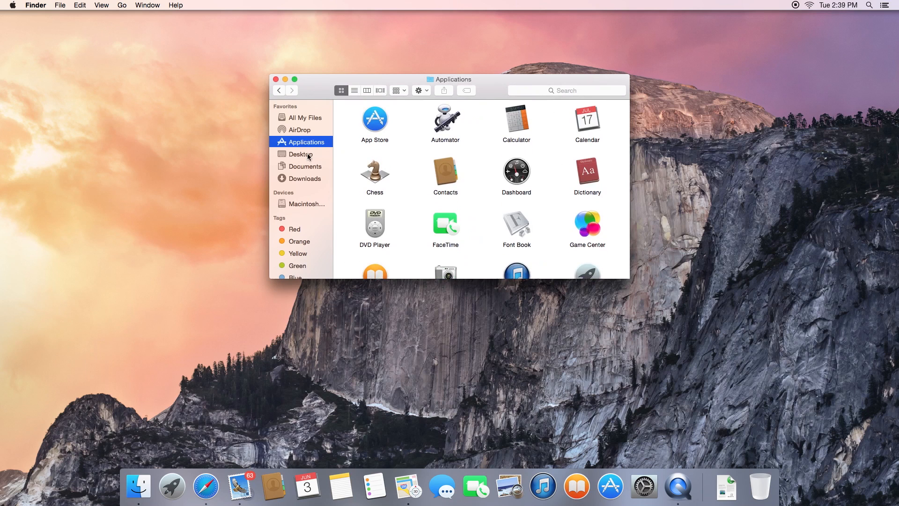
click(301, 153)
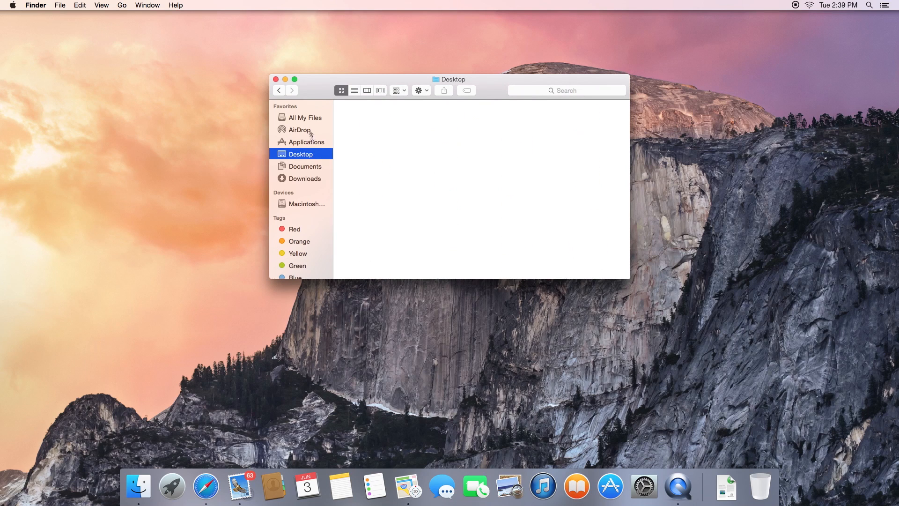
click(307, 118)
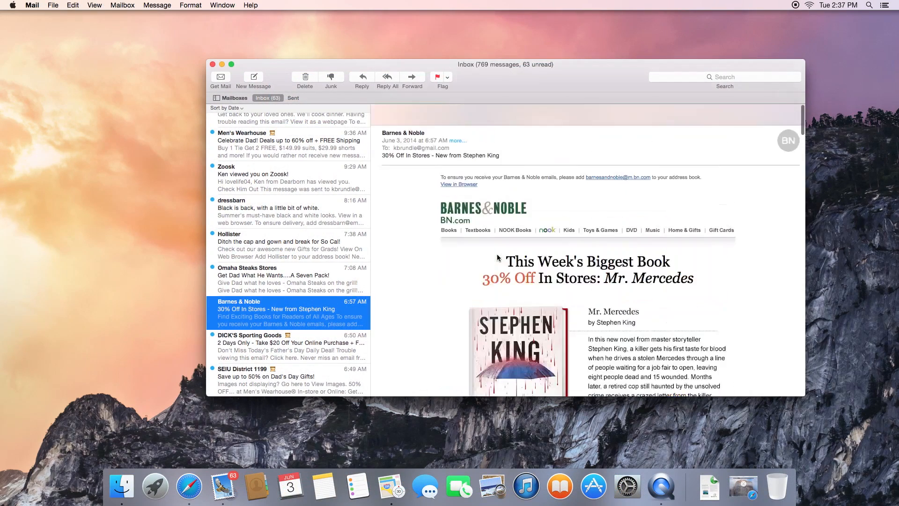
Step: Skim the Barnes & Noble email and start a new message addressed to 'matthepl.com'
scroll(down, 3)
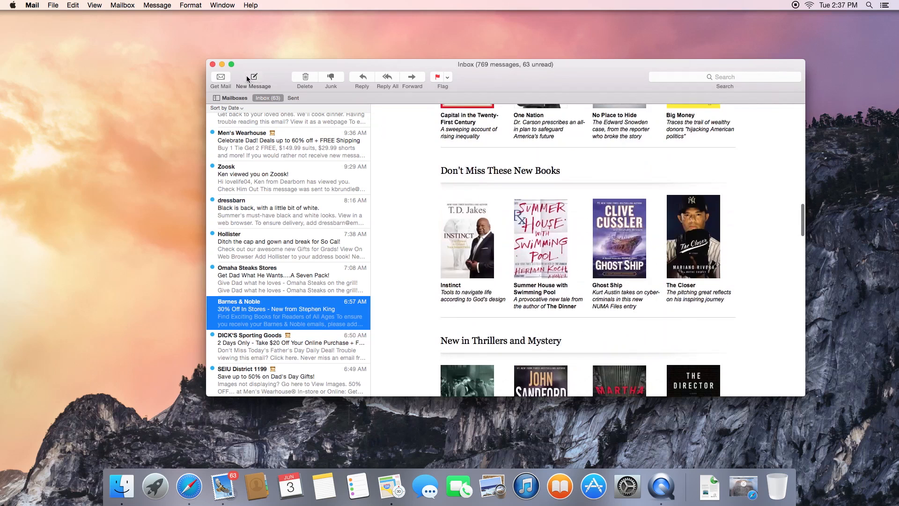
click(252, 78)
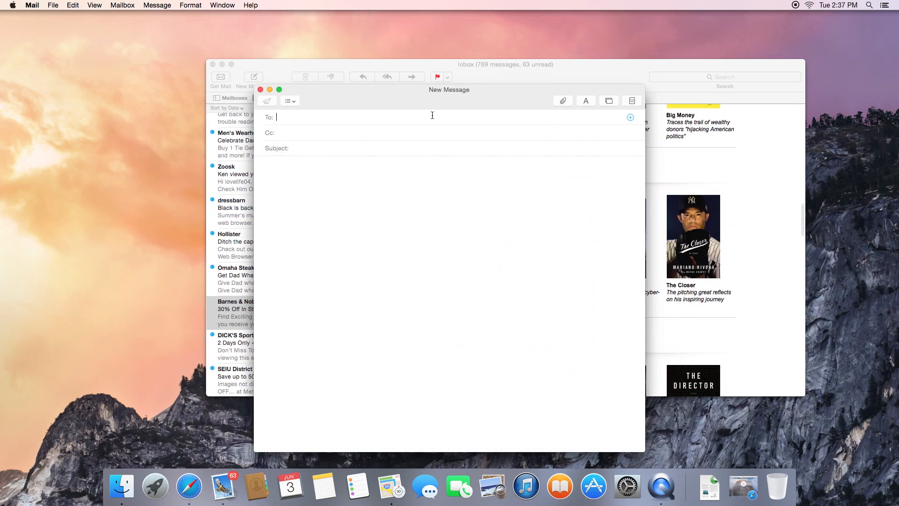
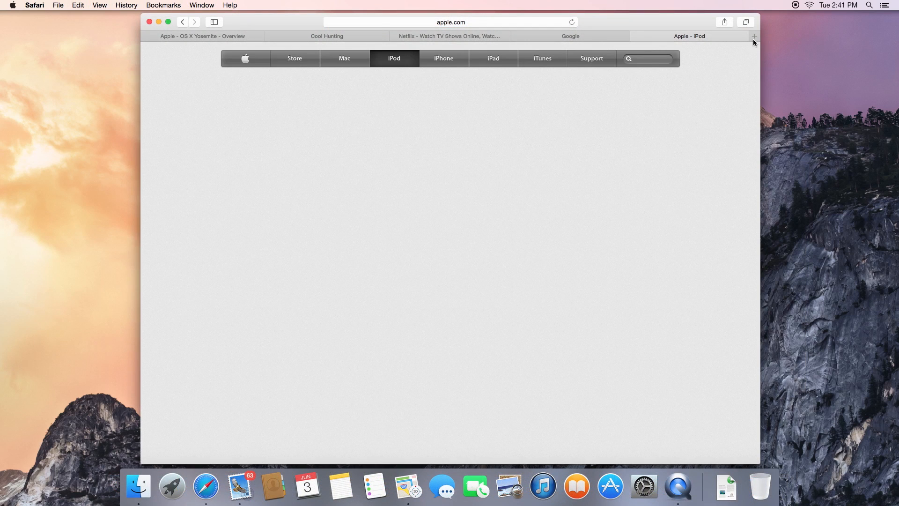
Step: Open Bing in a new tab, return to the Apple iPod tab and show the bookmarks sidebar
click(754, 37)
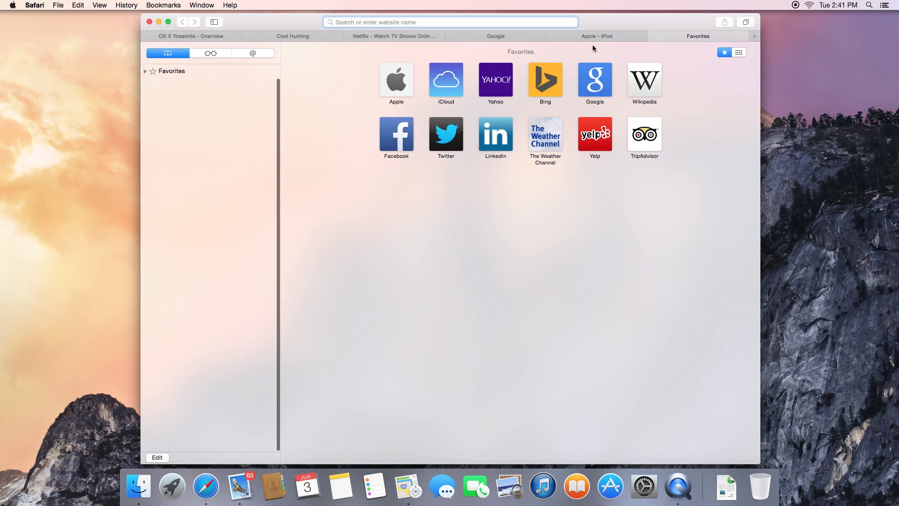
click(546, 79)
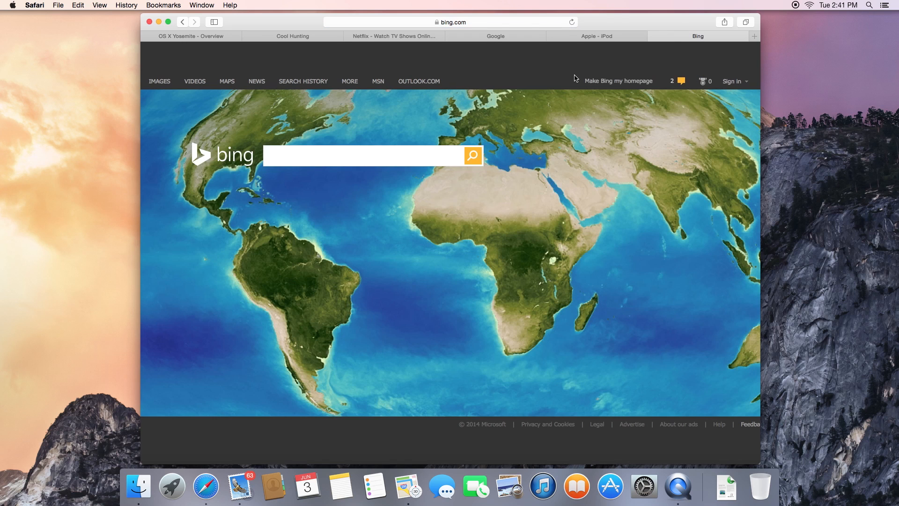
mouse_move(747, 26)
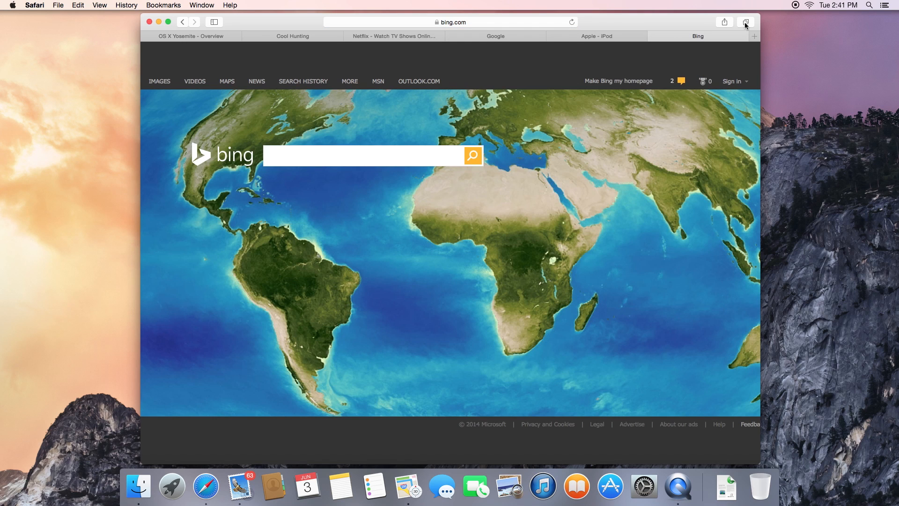
click(747, 22)
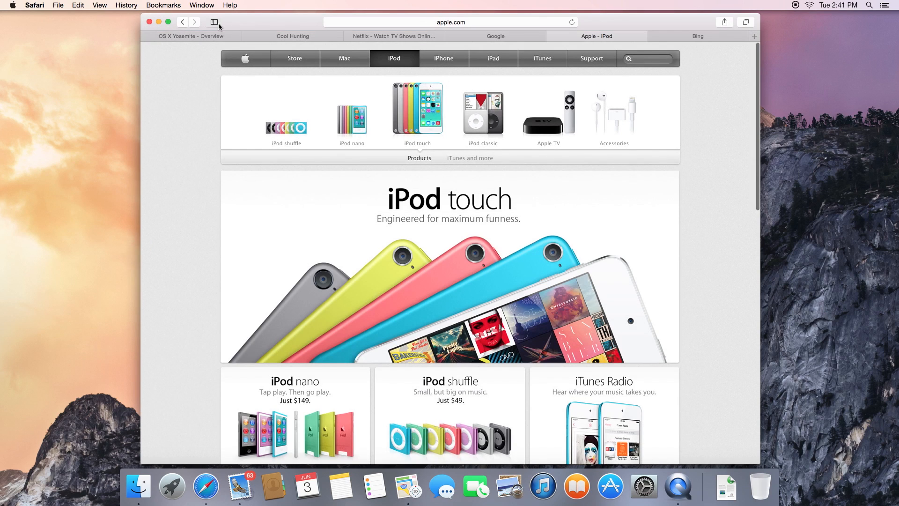
click(213, 22)
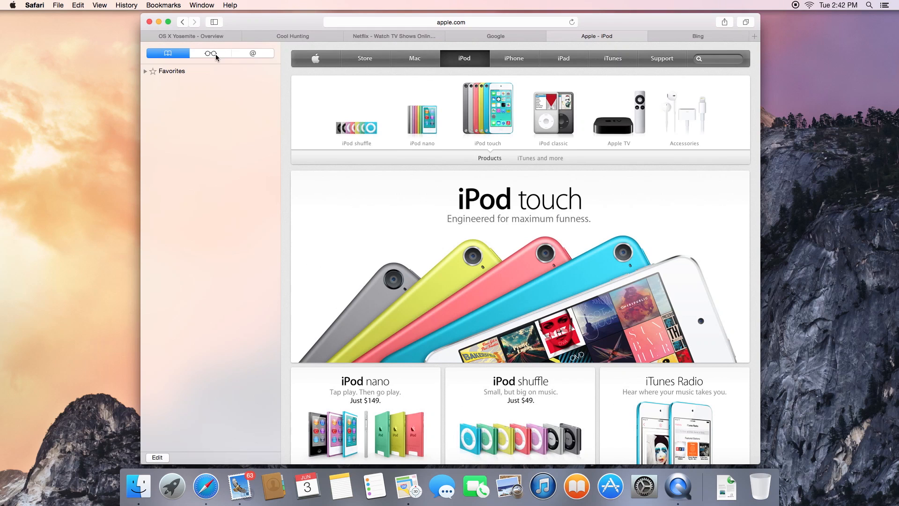
mouse_move(190, 50)
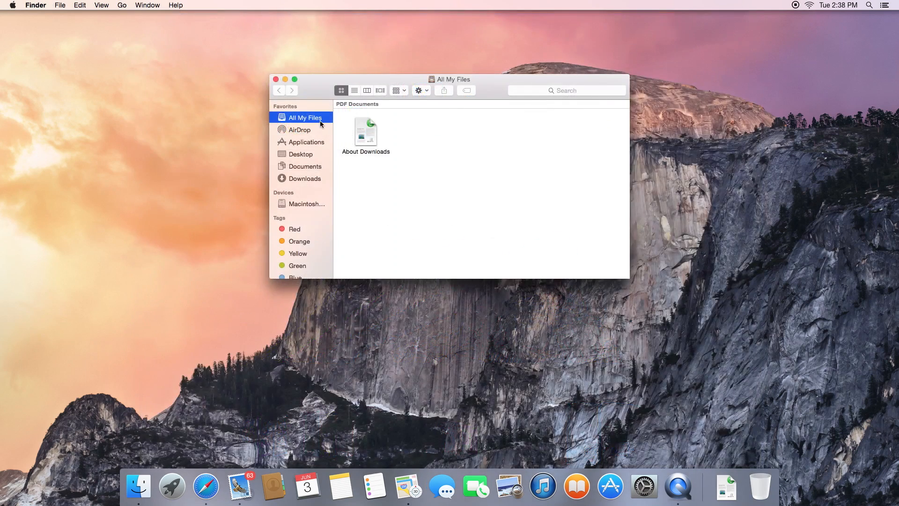
click(300, 130)
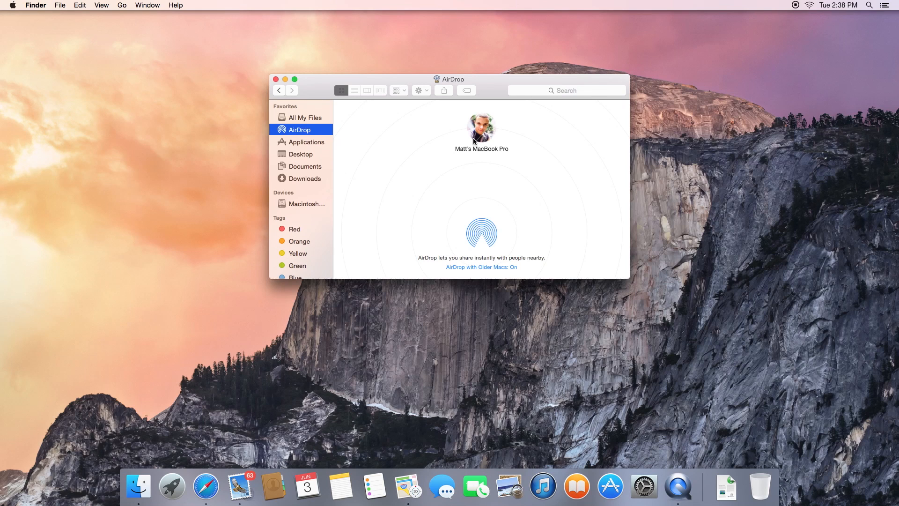
mouse_move(407, 140)
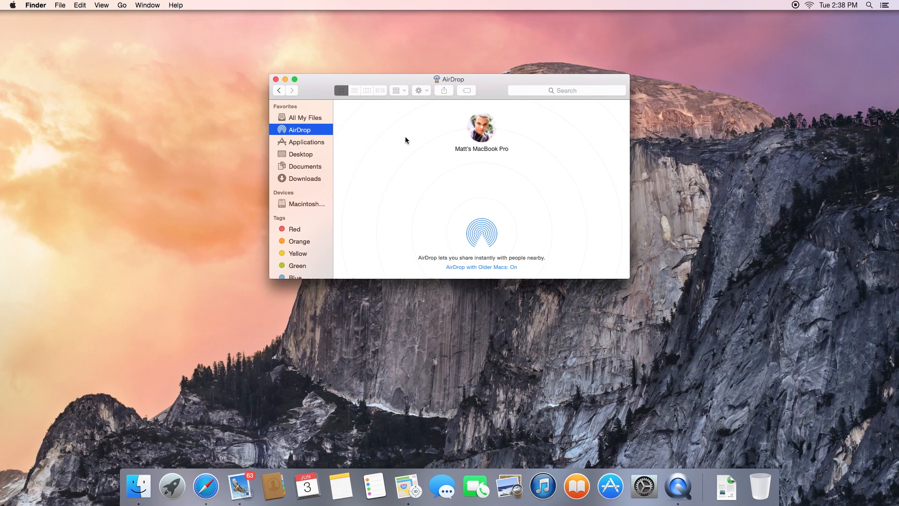
mouse_move(311, 122)
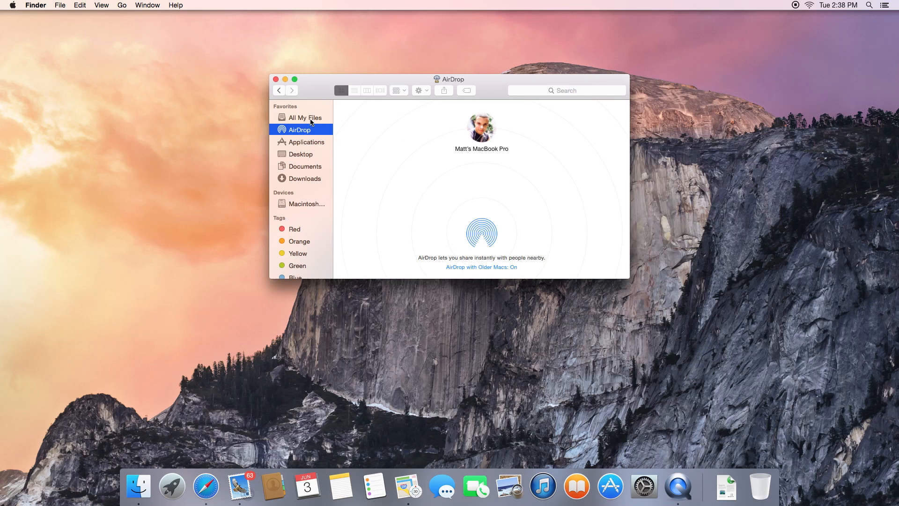
click(441, 487)
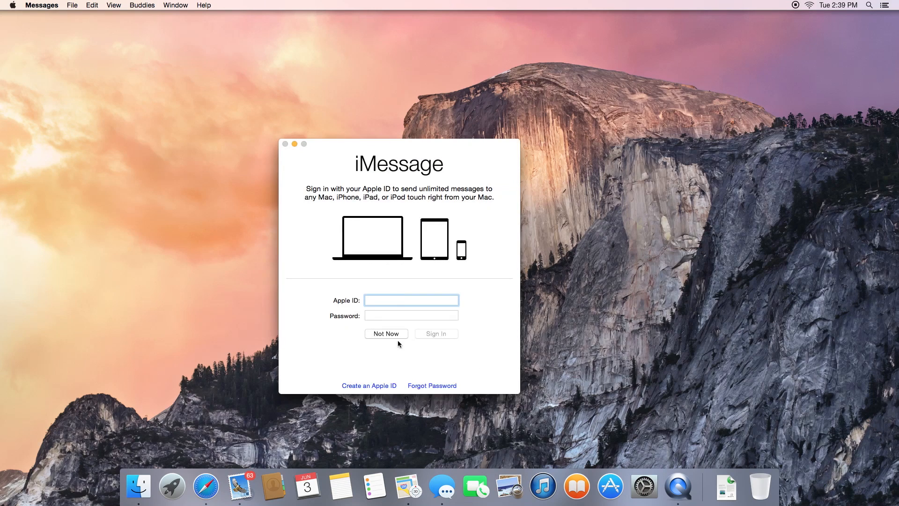
Step: Decline iMessage sign-in via Not Now and Skip, then enter 'M' as the new message recipient
click(386, 334)
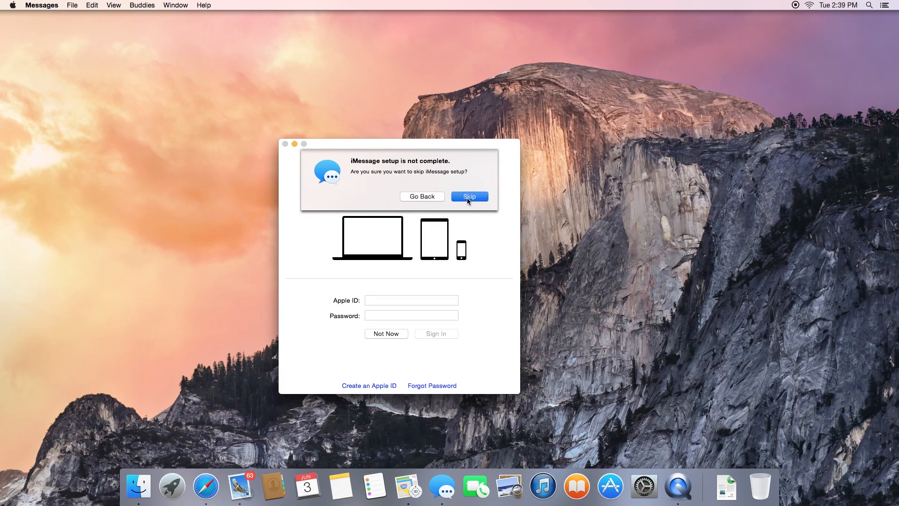
click(469, 196)
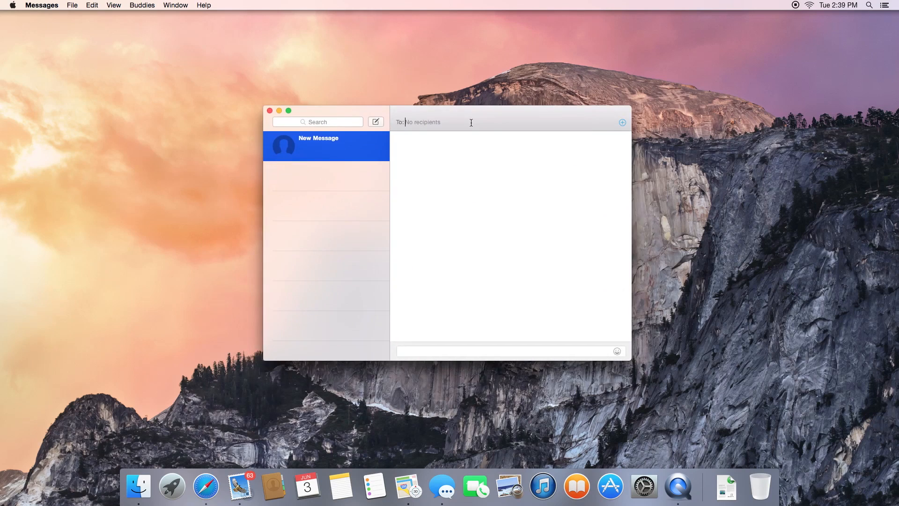
text(M)
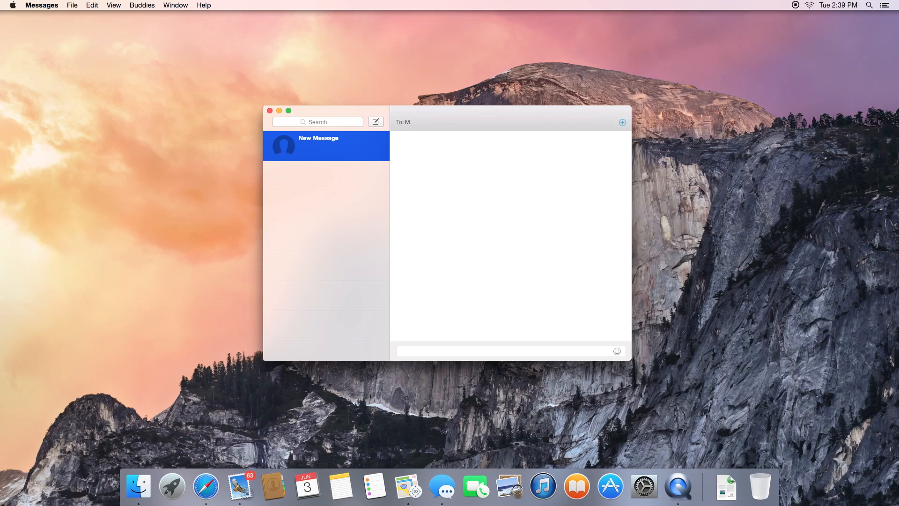
key(backspace)
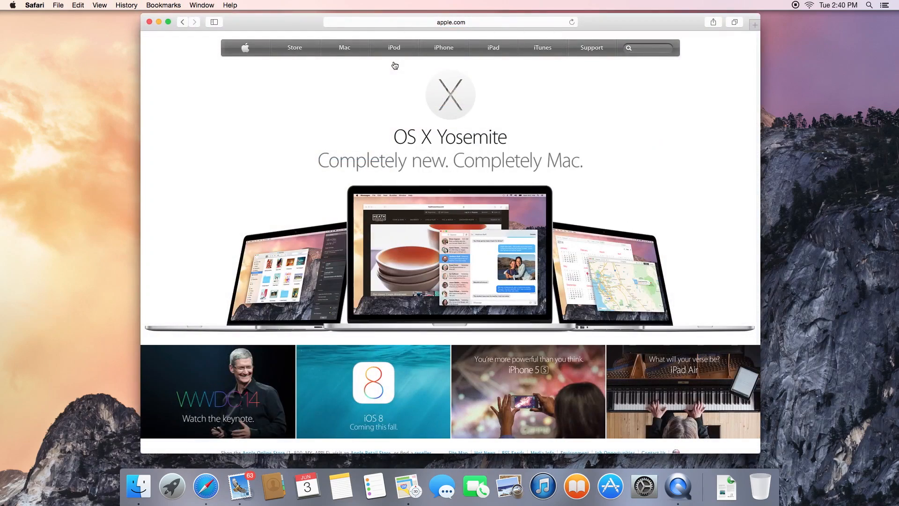
Step: Load coolhunting.com in a new Safari tab
click(343, 46)
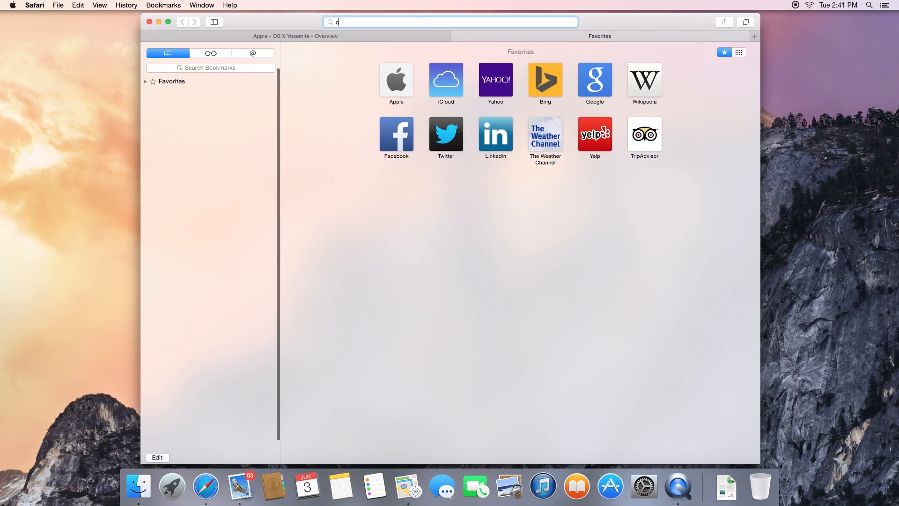
text(coolhunting.com)
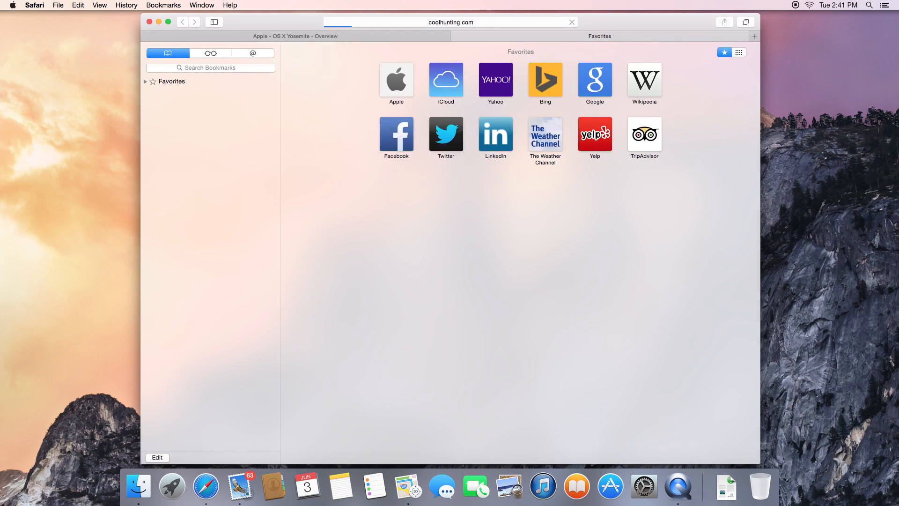
Step: In another new tab, search 'nef', pick the netflix suggestion and load the Netflix result
click(571, 22)
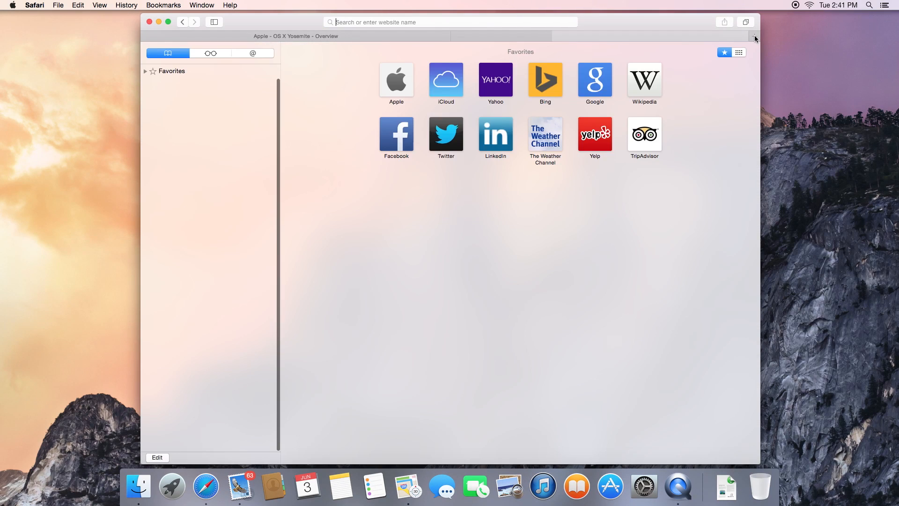
text(nef)
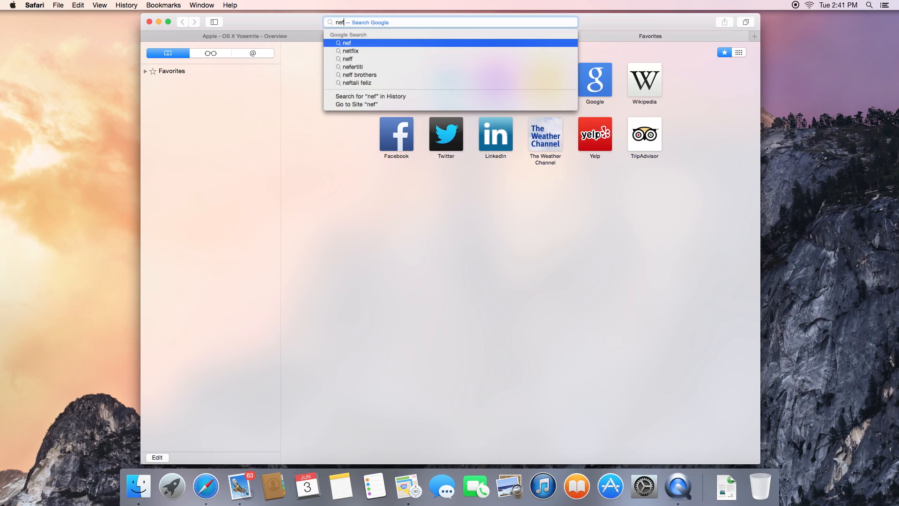
click(350, 51)
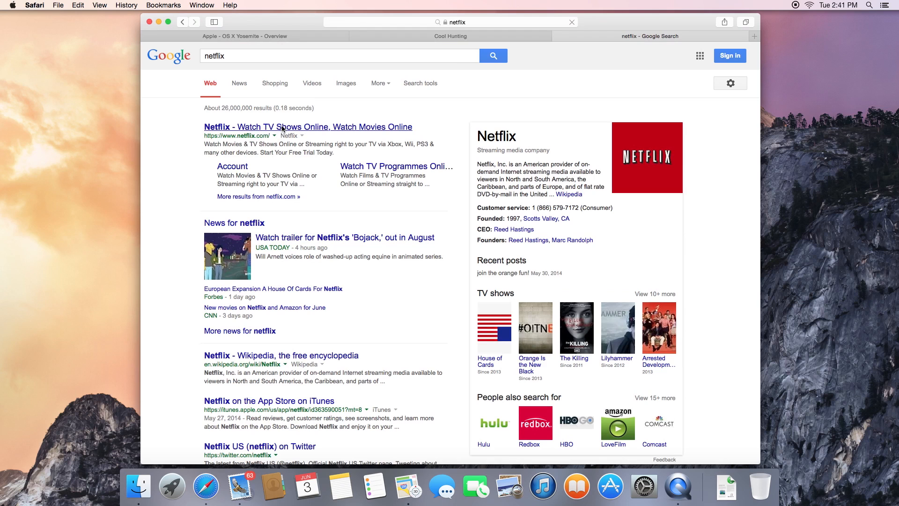
click(308, 126)
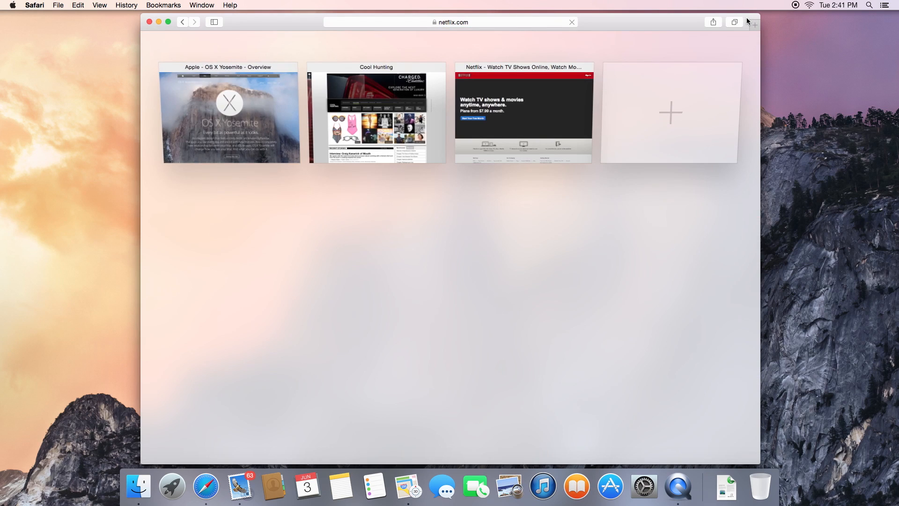
mouse_move(675, 113)
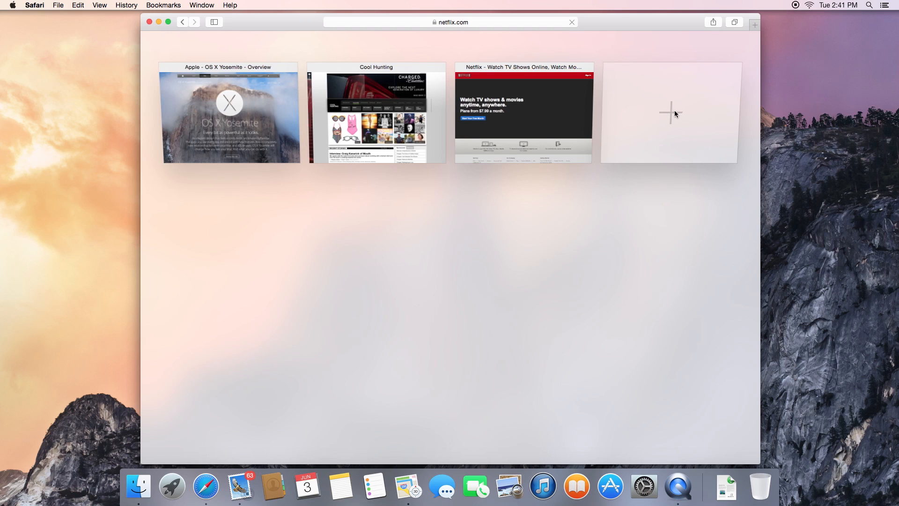
click(523, 114)
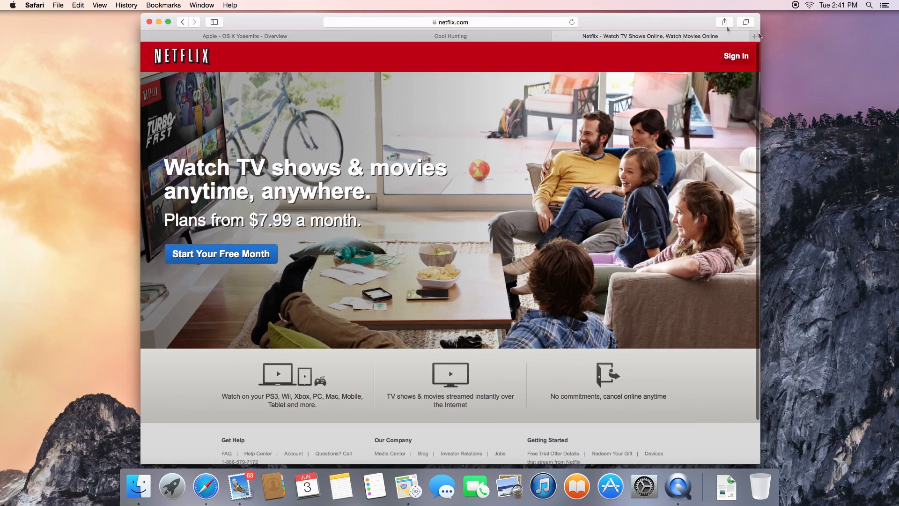
click(753, 37)
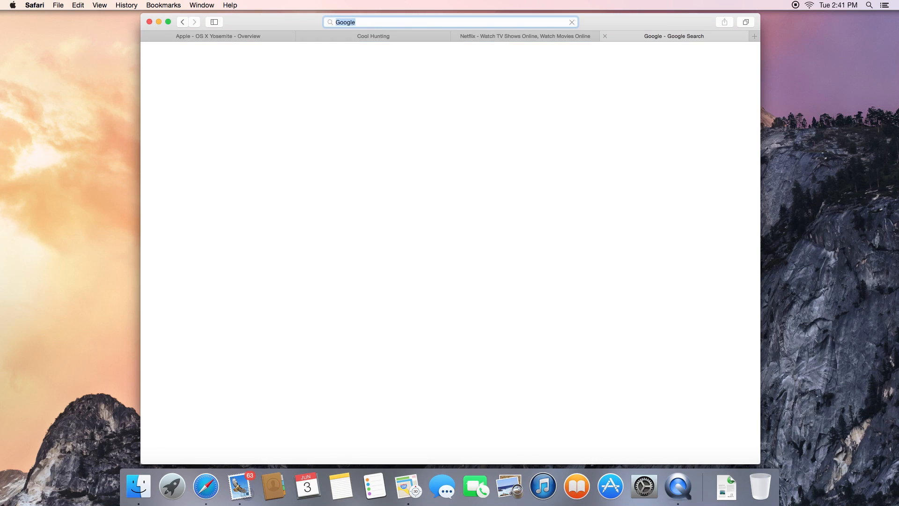
Step: Run the Google search and open its homepage result, then run a search for Apple
key(Return)
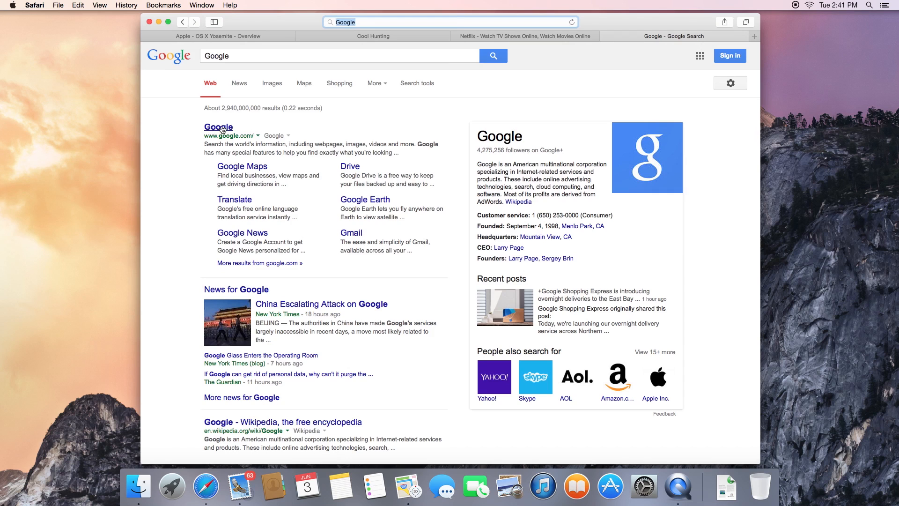
click(754, 37)
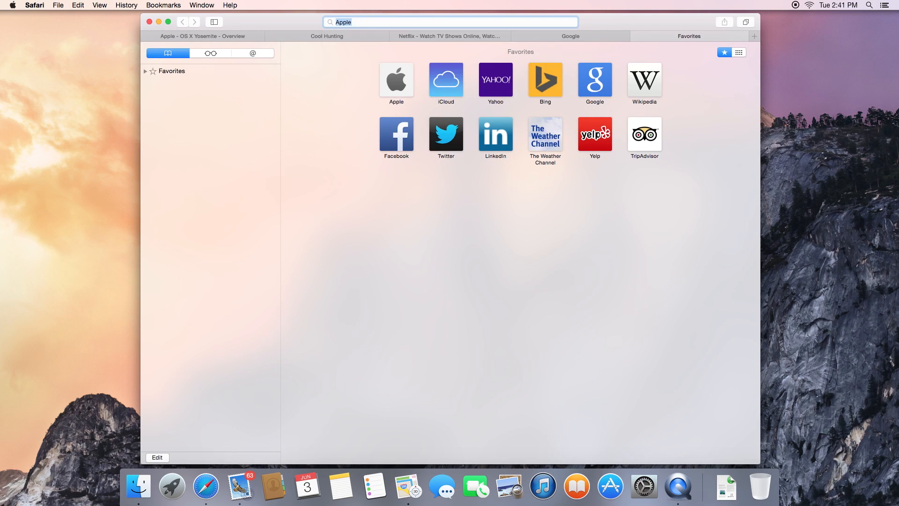
key(Return)
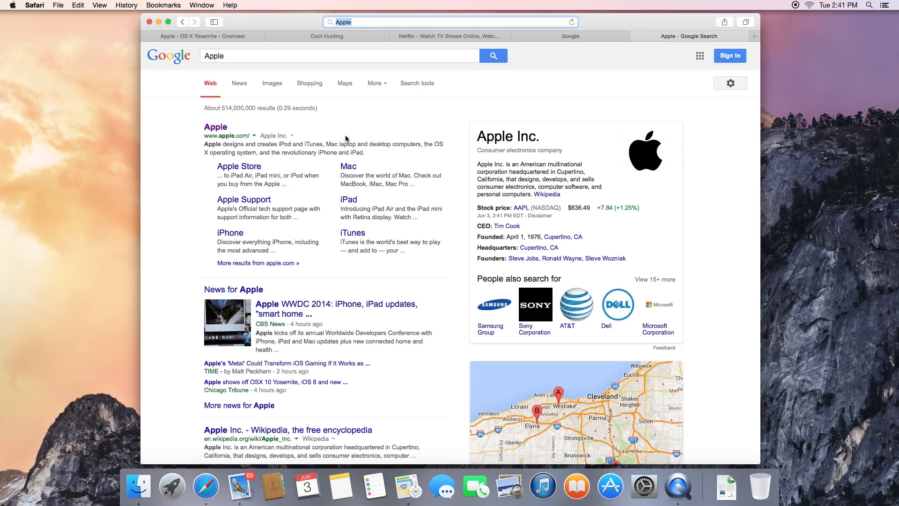